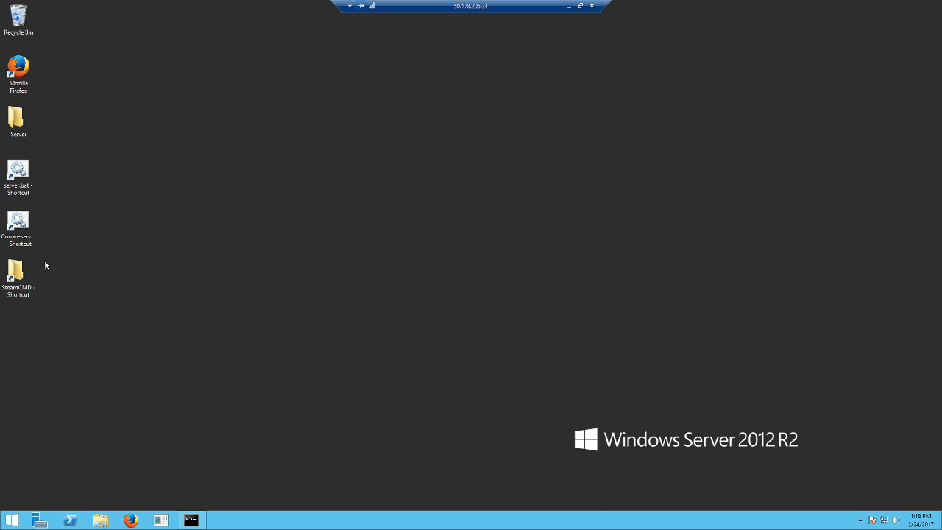
pyautogui.moveTo(367, 352)
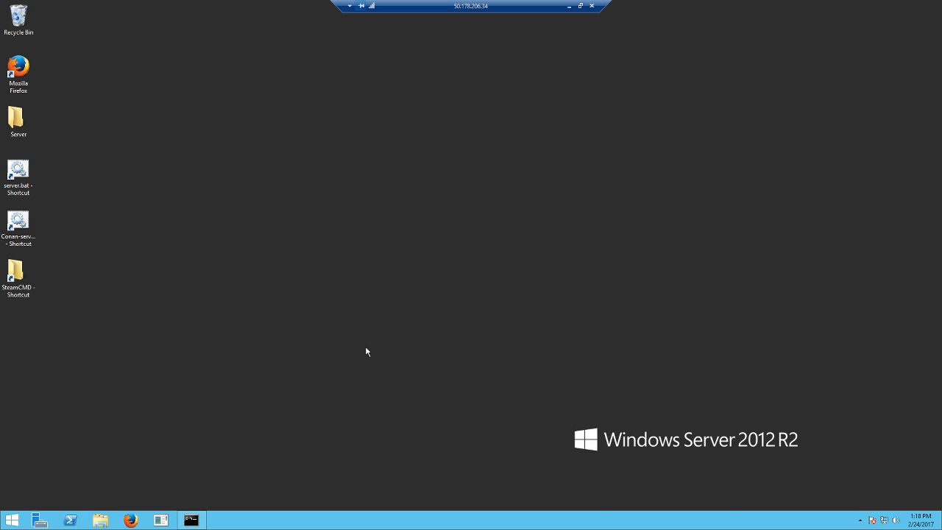
pyautogui.moveTo(390, 304)
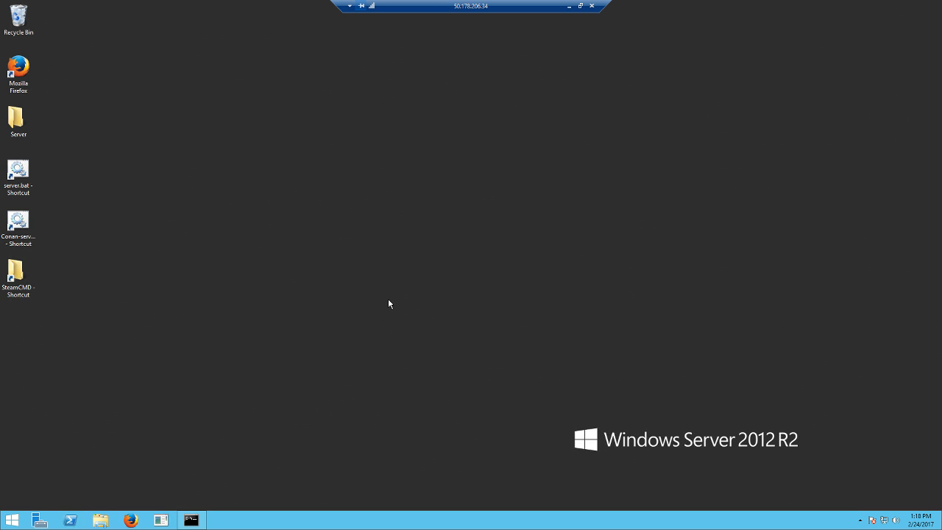
pyautogui.moveTo(130, 519)
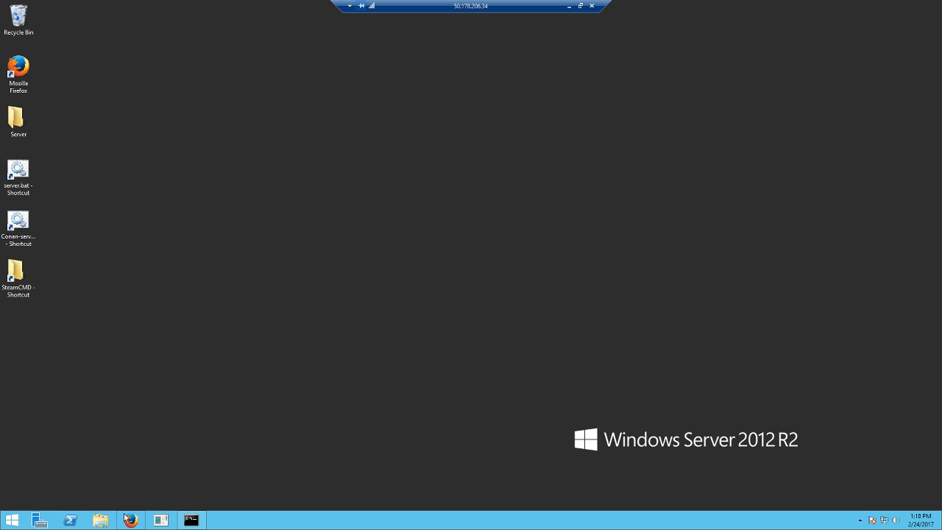
# Step: Launch Mozilla Firefox from the taskbar and wait on its start page
pyautogui.click(131, 520)
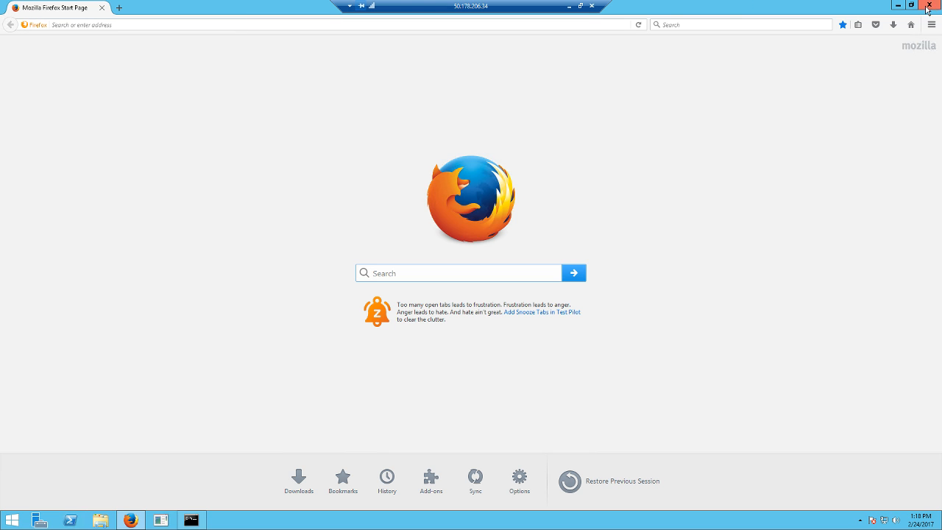
pyautogui.moveTo(931, 5)
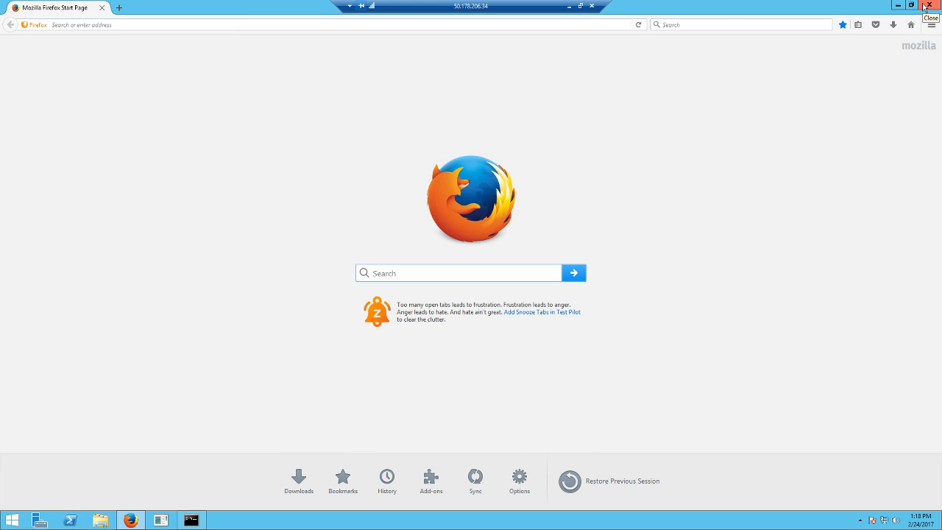
pyautogui.moveTo(931, 6)
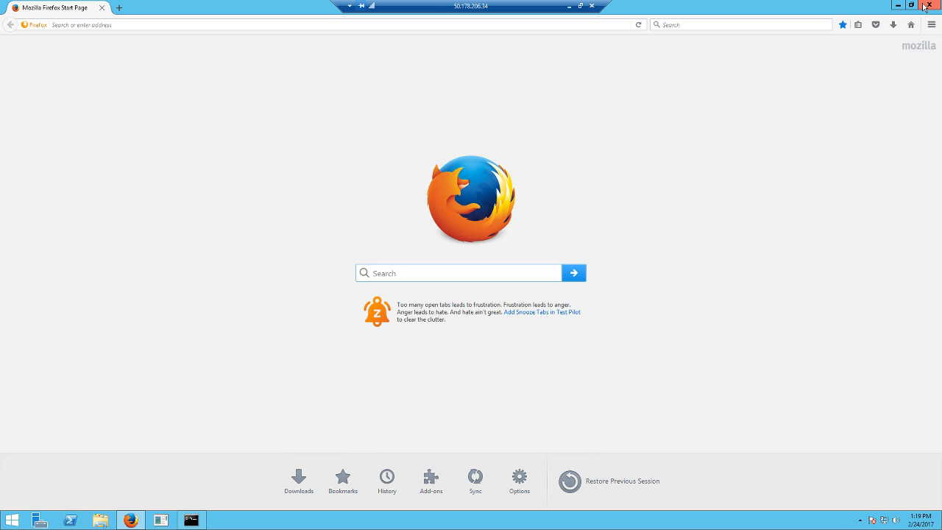
# Step: Open the SteamCMD wiki's Windows section and cancel the steamcmd.zip download
pyautogui.click(147, 25)
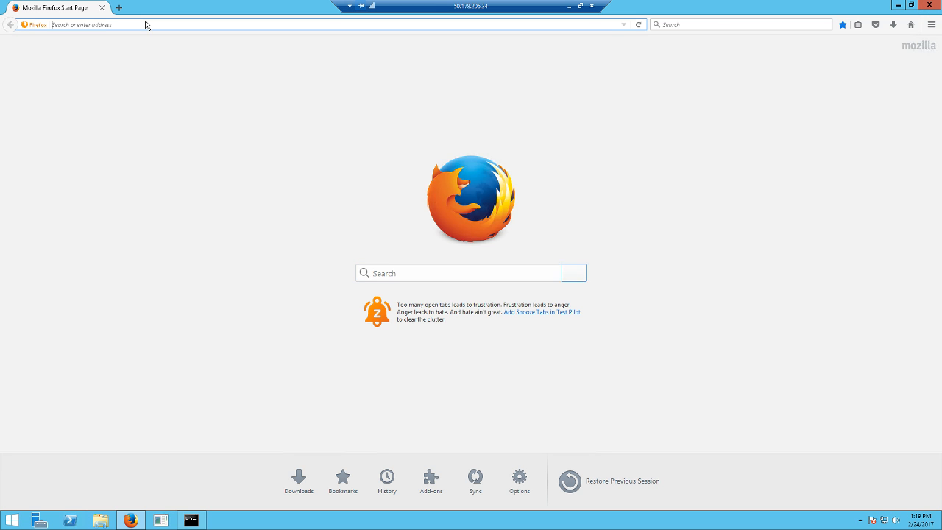
pyautogui.write('steam')
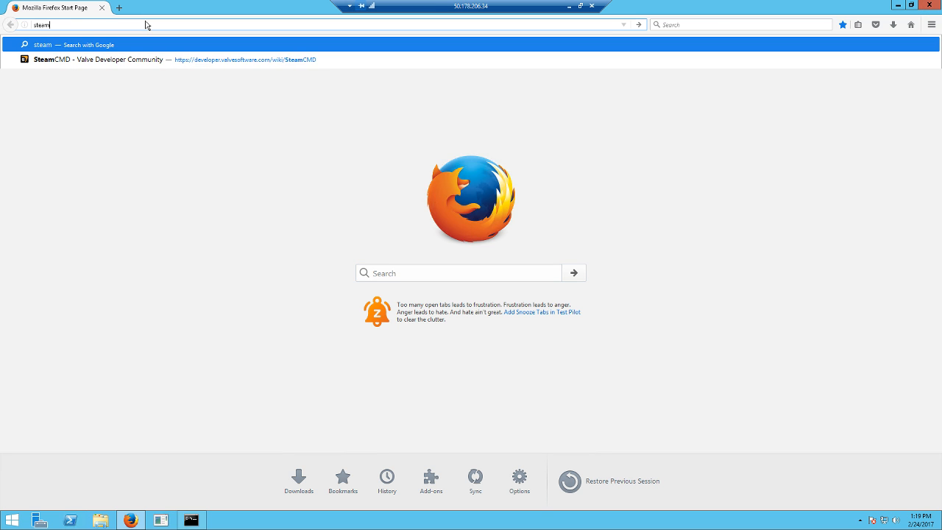
pyautogui.click(173, 59)
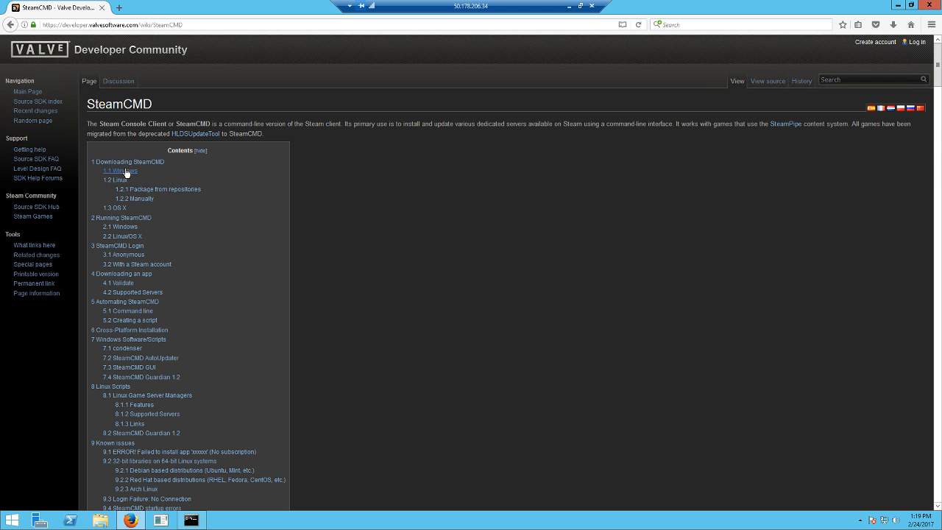
pyautogui.click(119, 171)
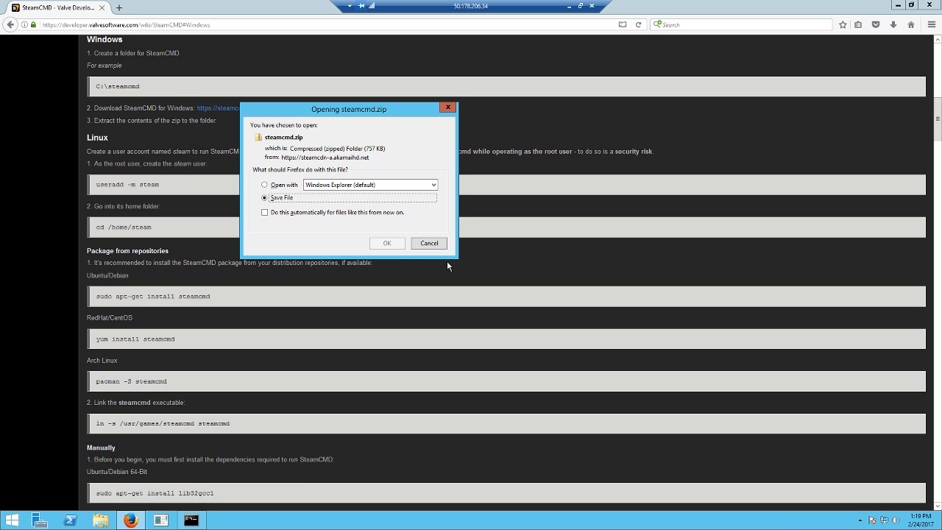
pyautogui.click(429, 243)
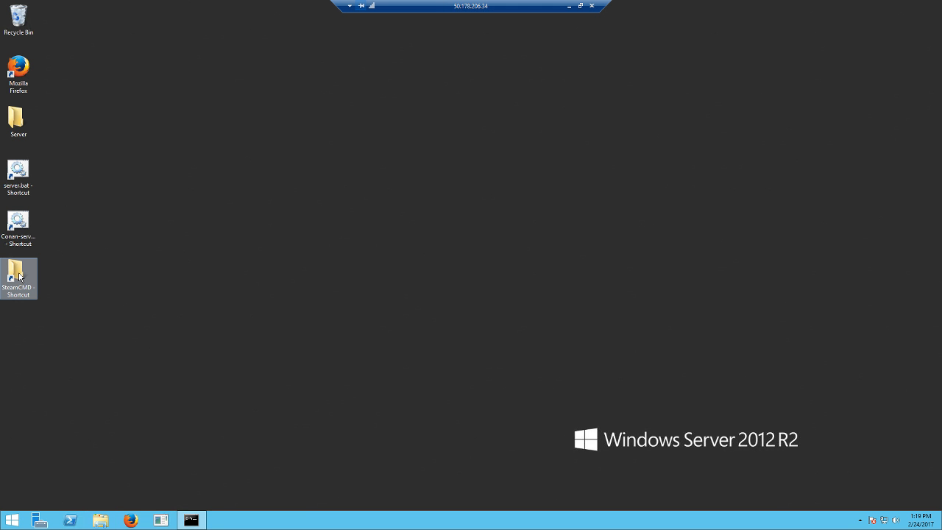
# Step: Open the SteamCMD desktop shortcut folder and run steamcmd.exe for an anonymous login
pyautogui.click(19, 278)
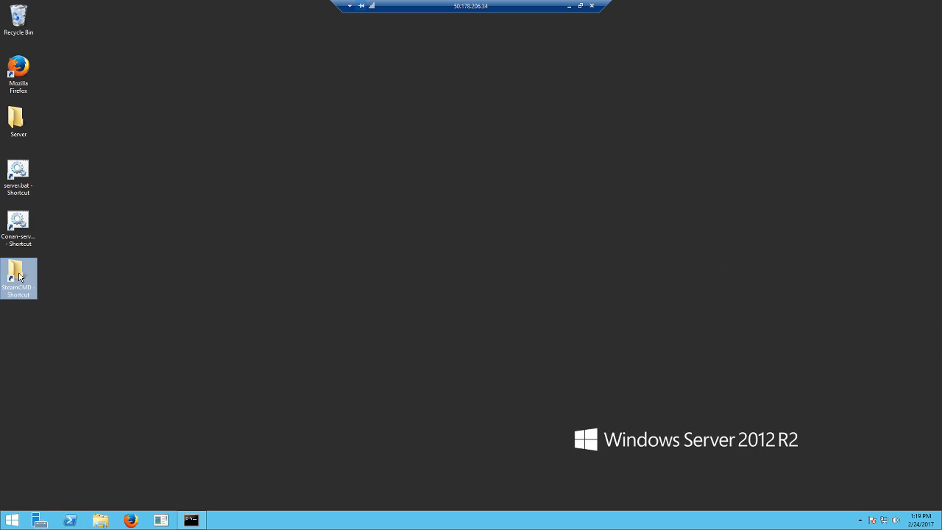
pyautogui.doubleClick(18, 278)
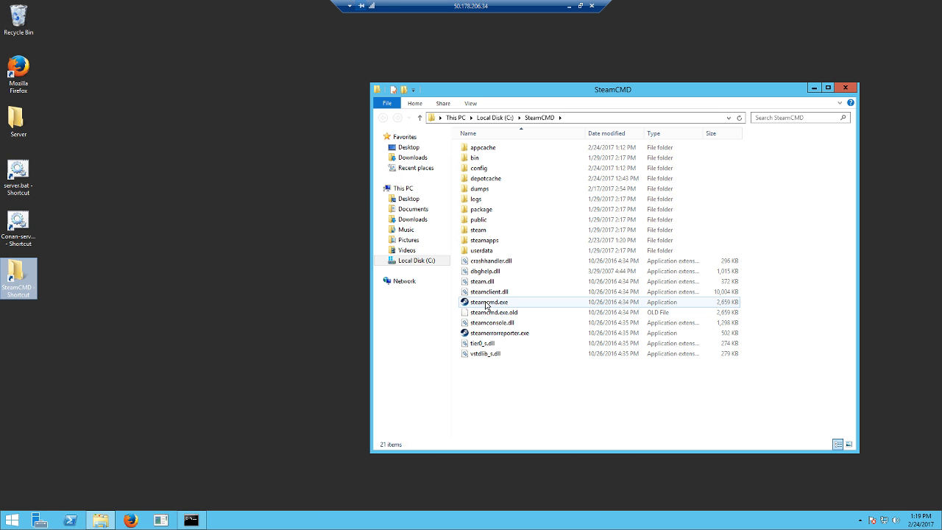
pyautogui.doubleClick(488, 302)
pyautogui.write('login anonymous')
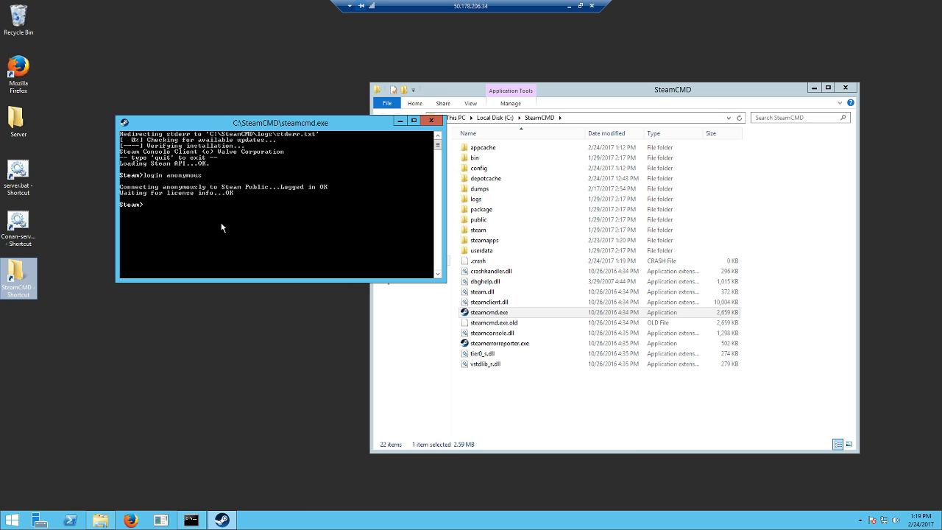
pyautogui.moveTo(234, 223)
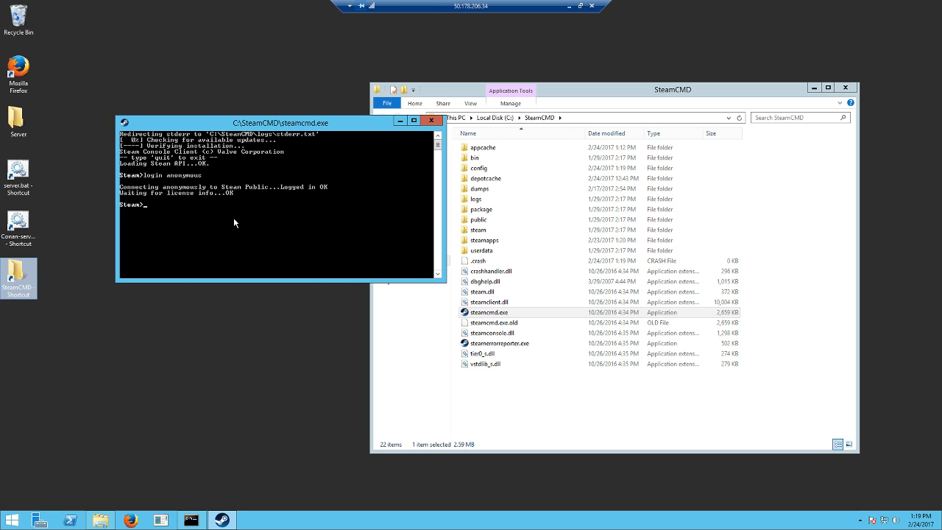
# Step: Run 'app_update 598850' in SteamCMD, then exit the console
pyautogui.write('app')
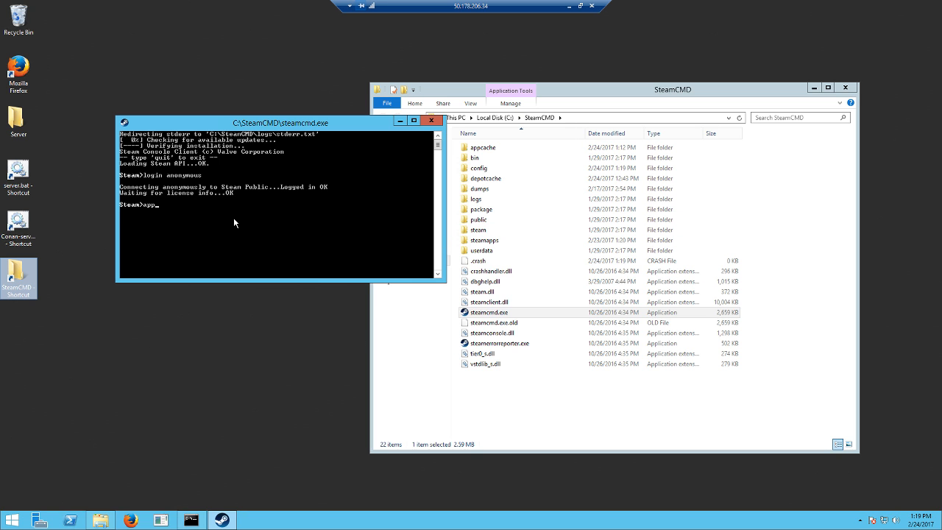
pyautogui.write('_update')
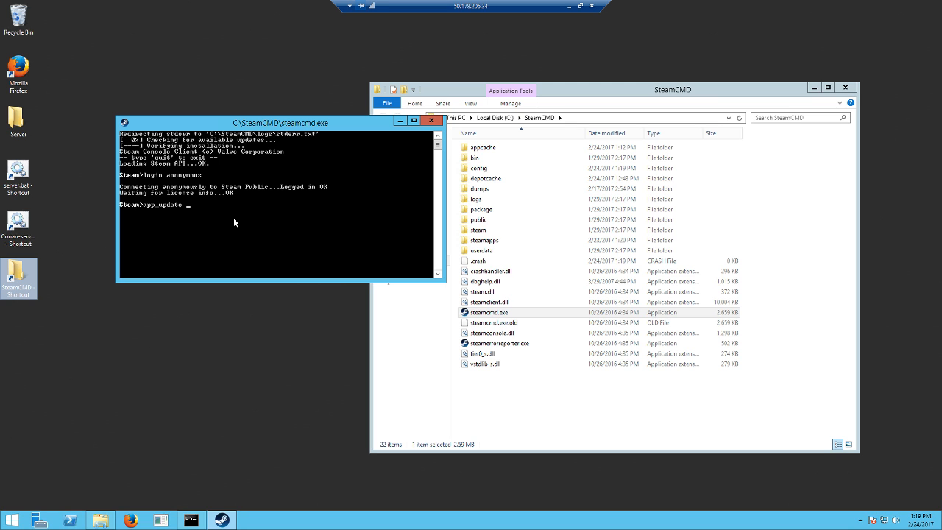
pyautogui.write('598850')
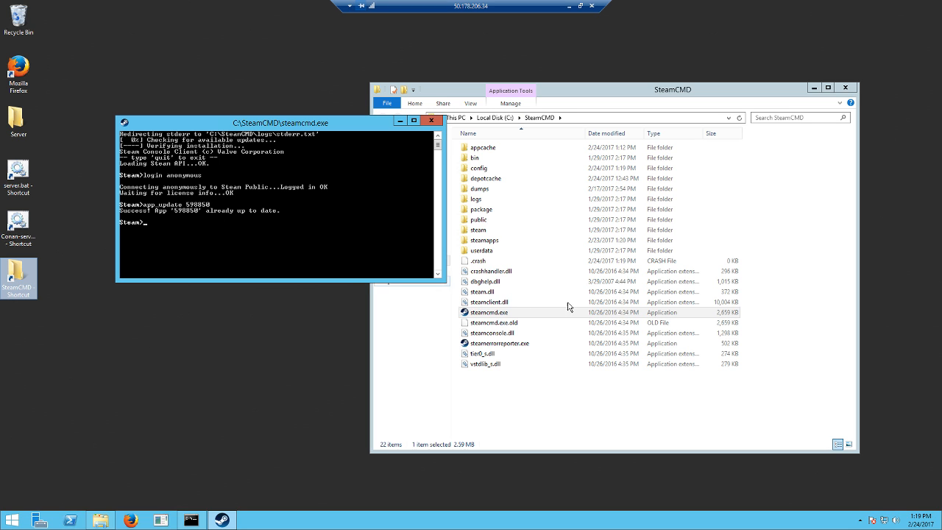
pyautogui.moveTo(187, 229)
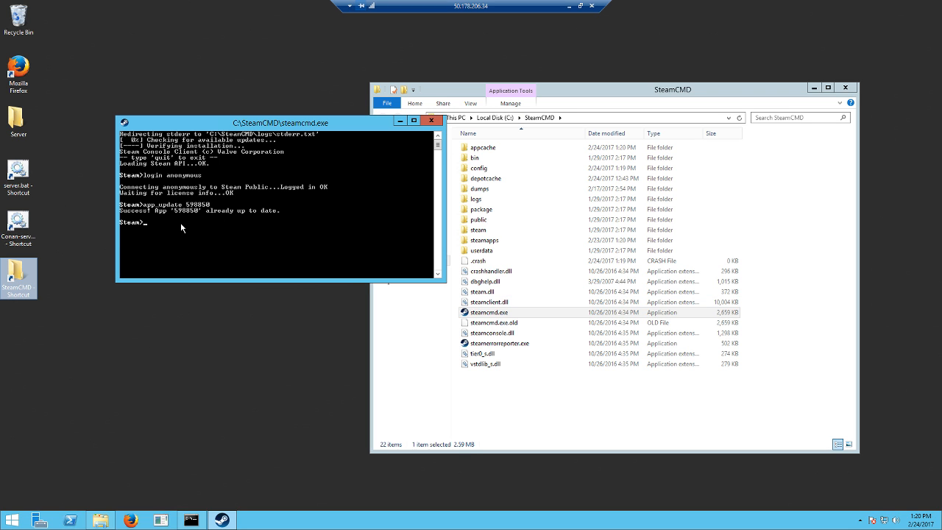
pyautogui.moveTo(177, 228)
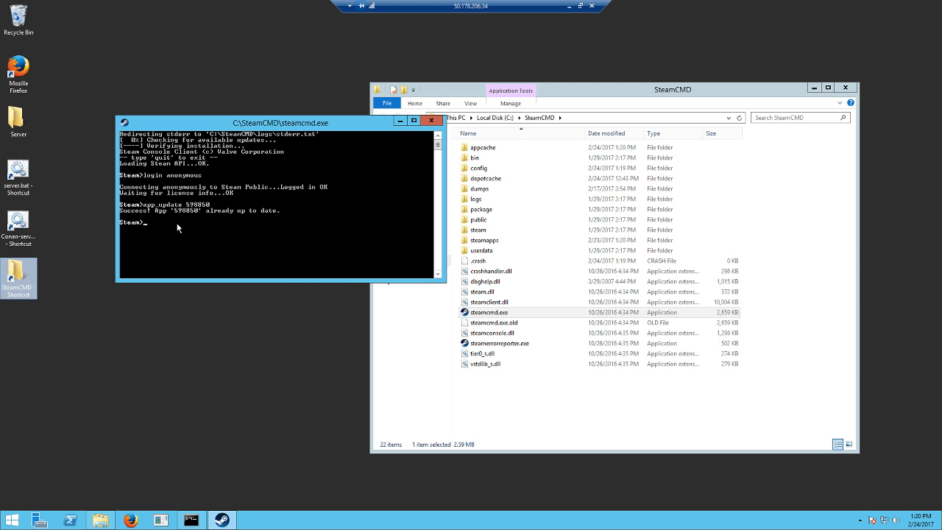
pyautogui.moveTo(174, 219)
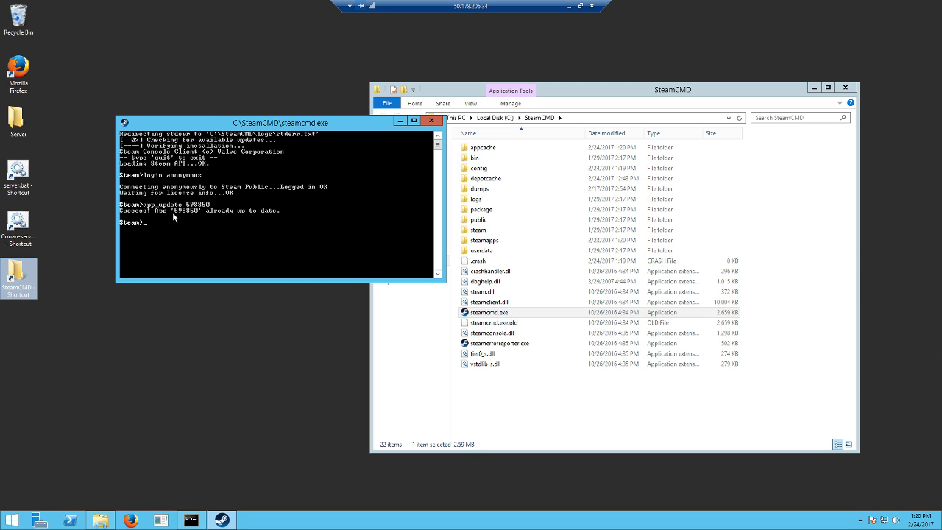
pyautogui.moveTo(199, 241)
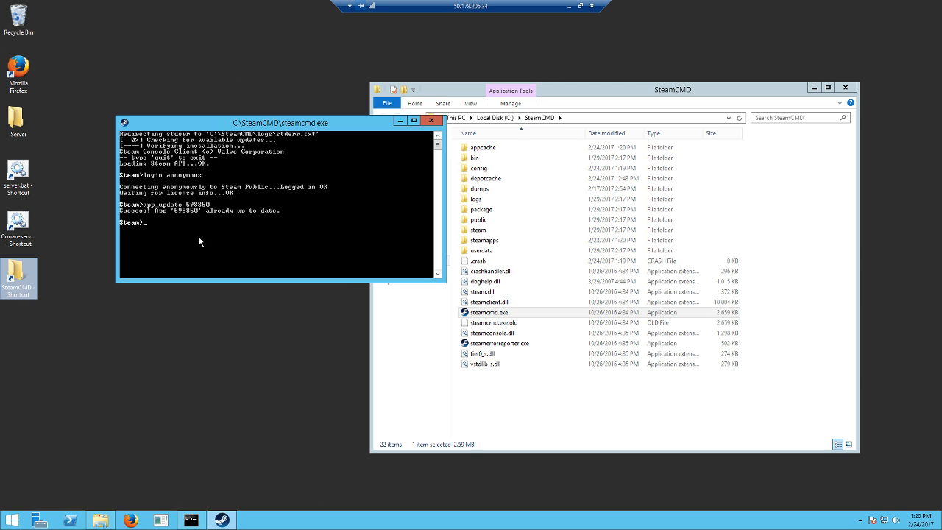
pyautogui.write('exi')
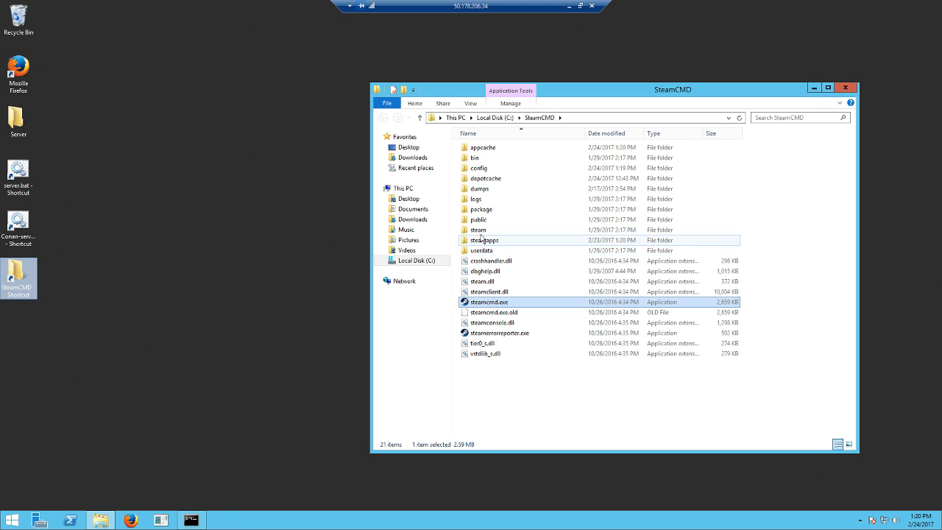
# Step: Browse through steamapps and common into the Hellion Dedicated Server folder
pyautogui.doubleClick(485, 240)
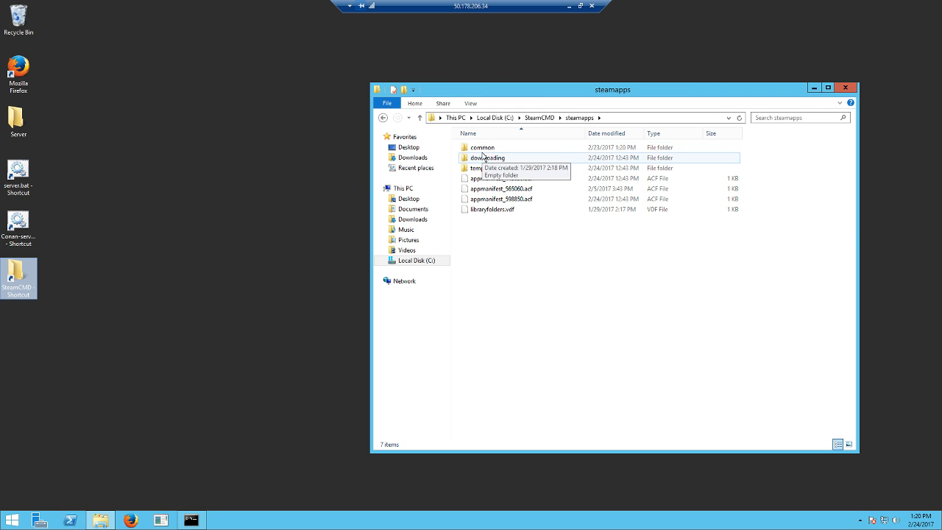
pyautogui.doubleClick(482, 148)
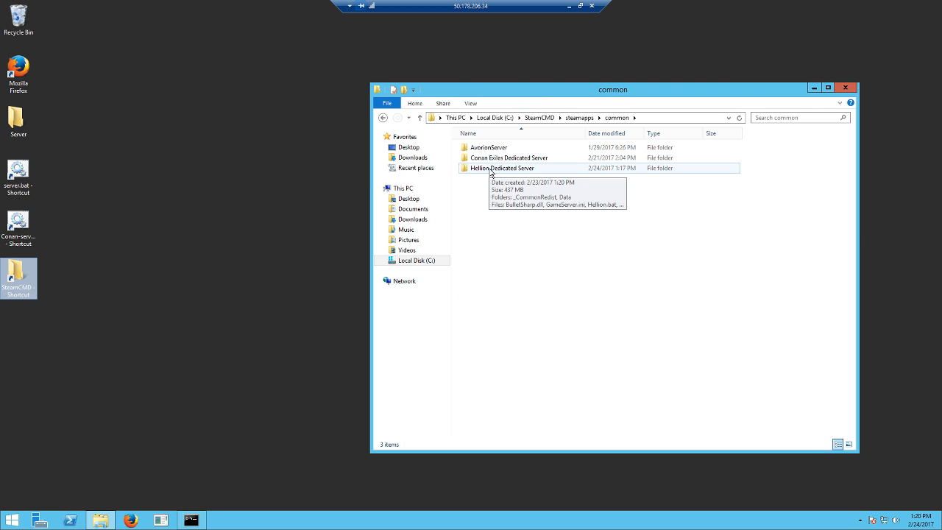
pyautogui.doubleClick(504, 168)
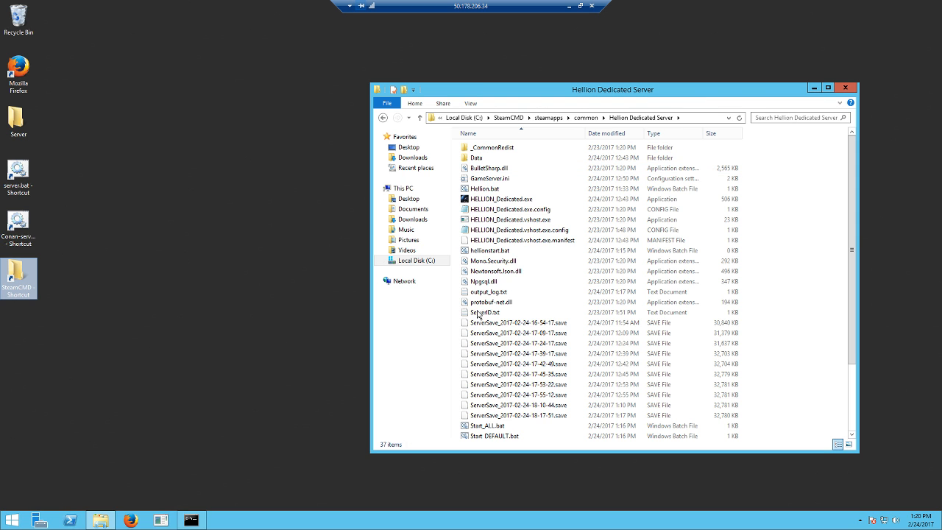
pyautogui.click(515, 333)
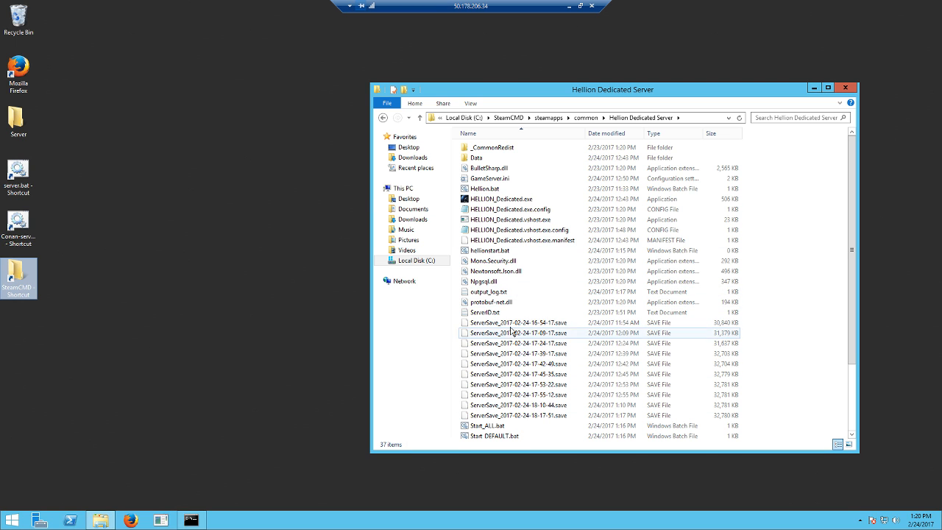
pyautogui.click(506, 198)
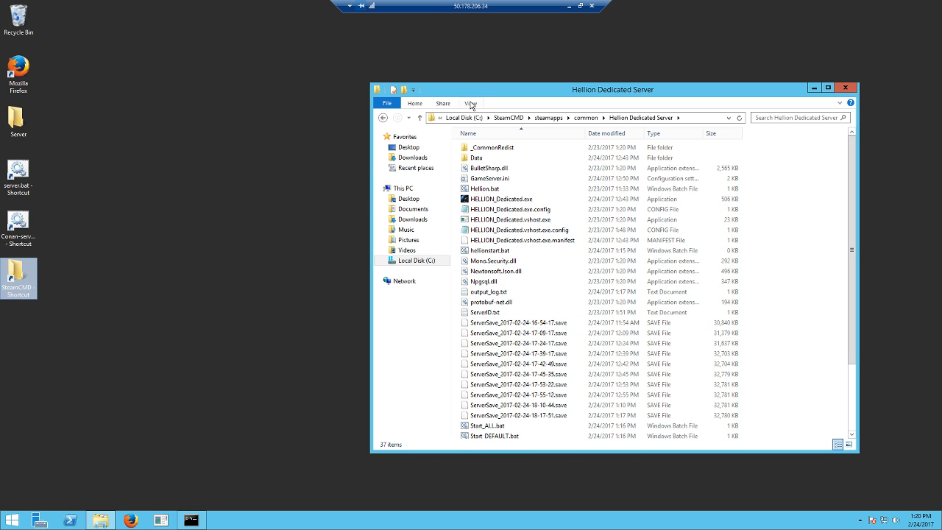
pyautogui.moveTo(514, 114)
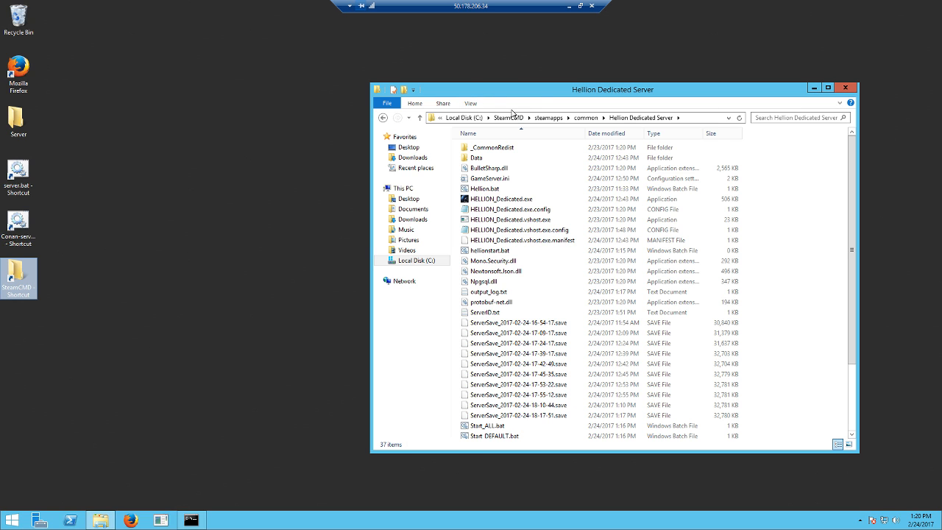
# Step: Select GameServer.ini and choose Edit with Notepad++
pyautogui.click(470, 103)
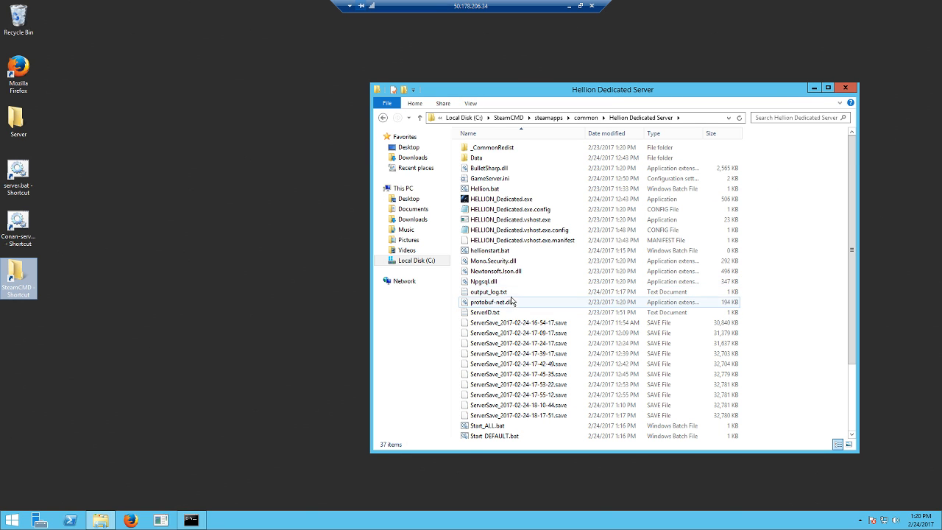
pyautogui.click(492, 261)
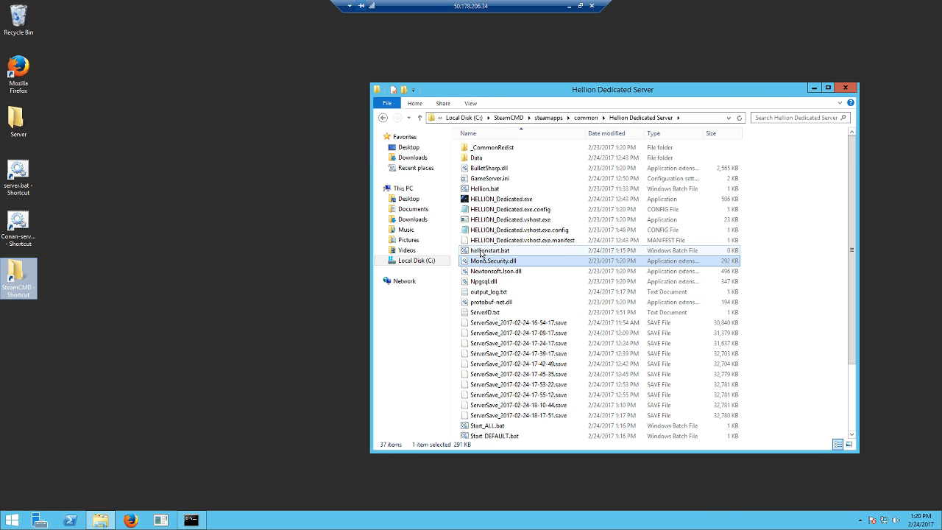
pyautogui.click(489, 179)
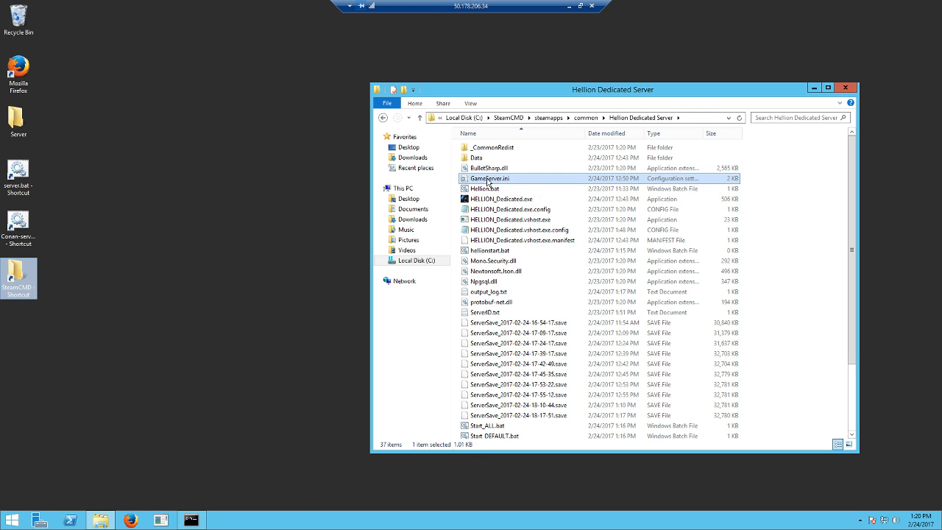
pyautogui.rightClick(490, 179)
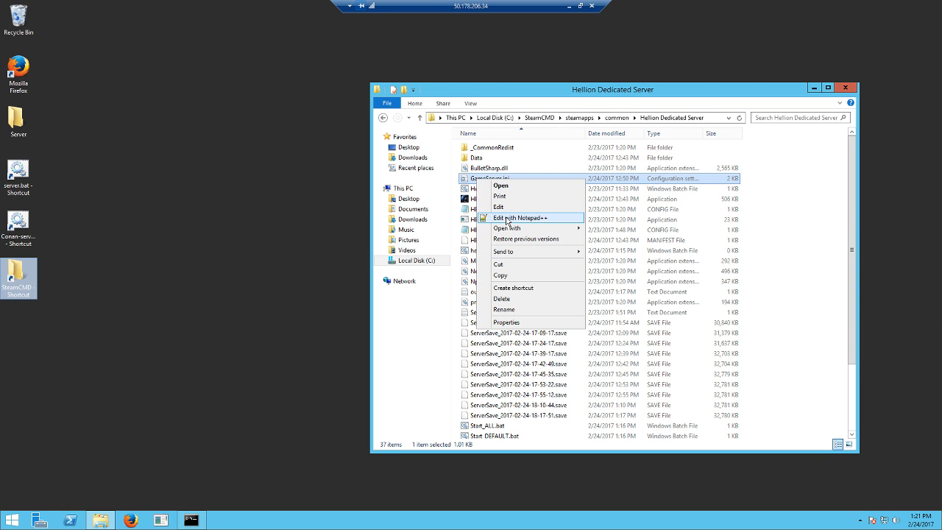
pyautogui.click(520, 218)
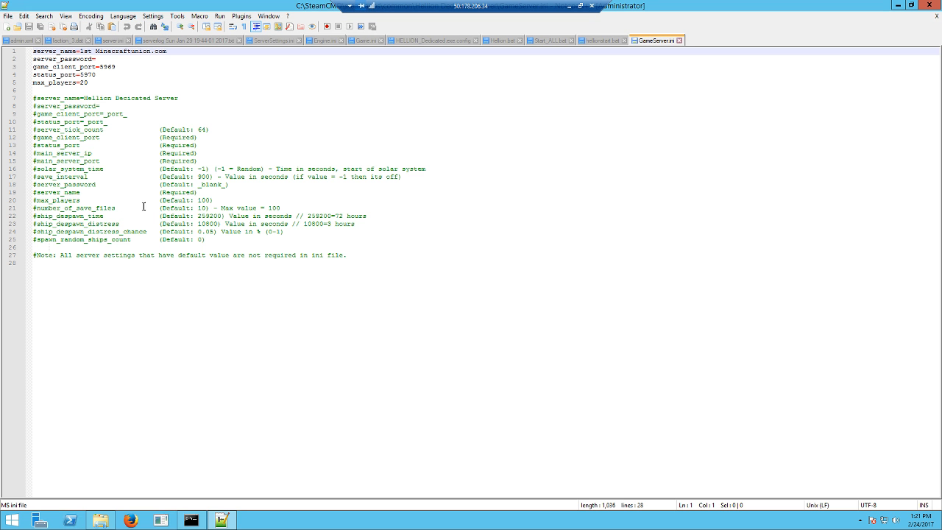
# Step: Review server name, ports and max_players=20 in GameServer.ini, then close via File menu
pyautogui.click(99, 59)
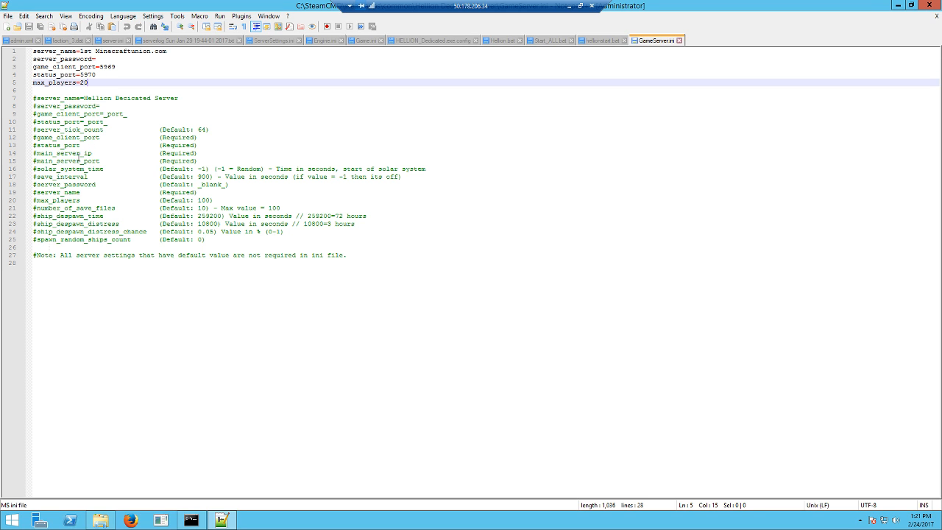
pyautogui.click(83, 74)
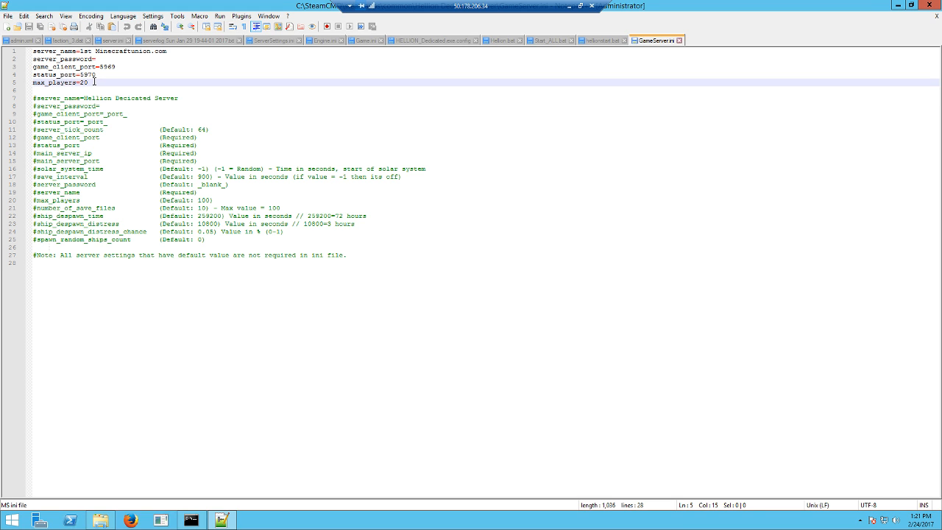
pyautogui.moveTo(53, 229)
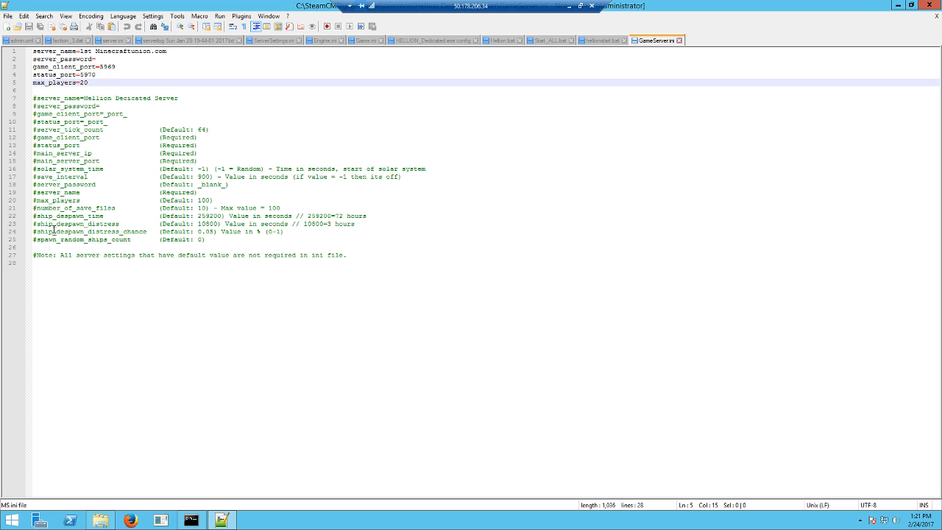
pyautogui.moveTo(25, 163)
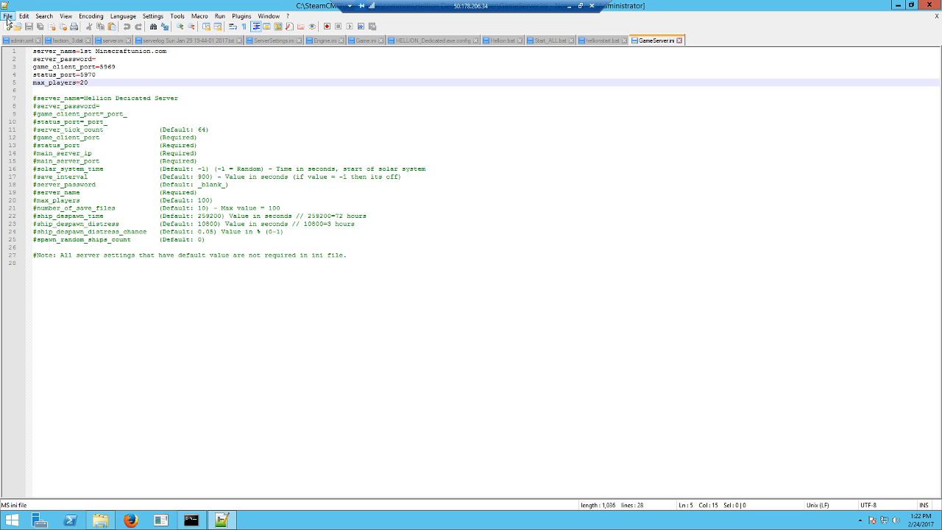
pyautogui.click(8, 16)
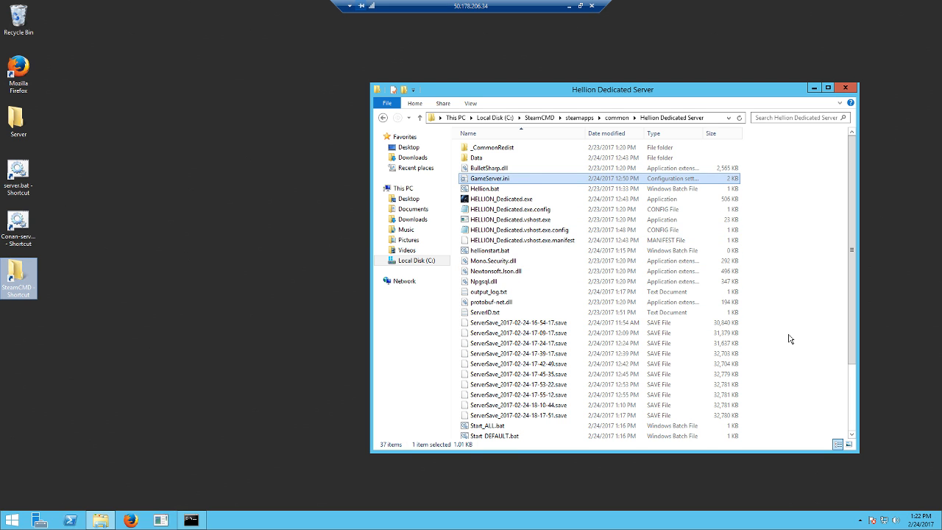
# Step: Create a new text document and rename it to hellionstart (2).bat, accepting both warnings
pyautogui.rightClick(780, 299)
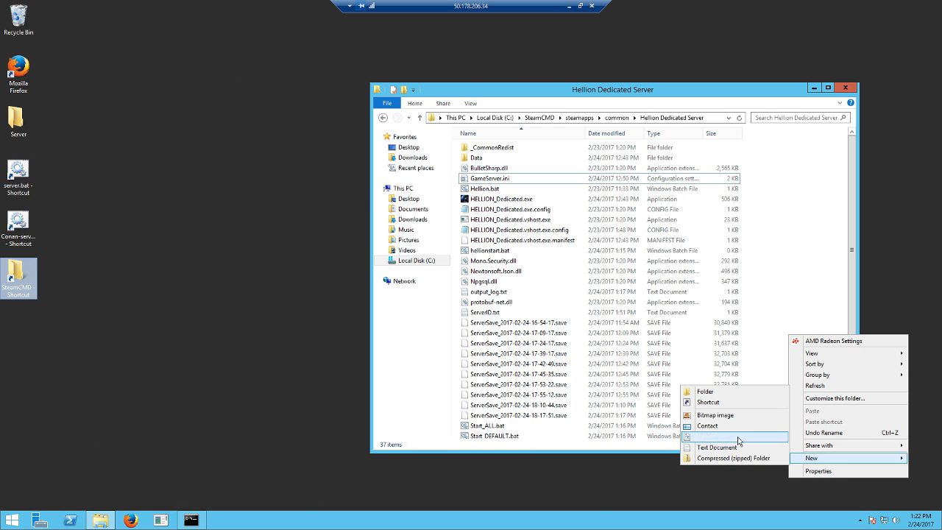
pyautogui.click(716, 448)
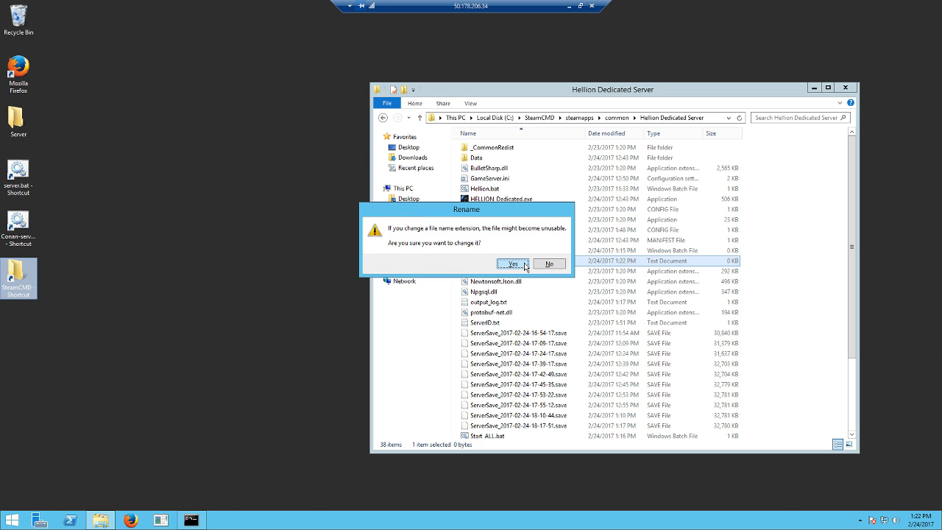
pyautogui.click(508, 263)
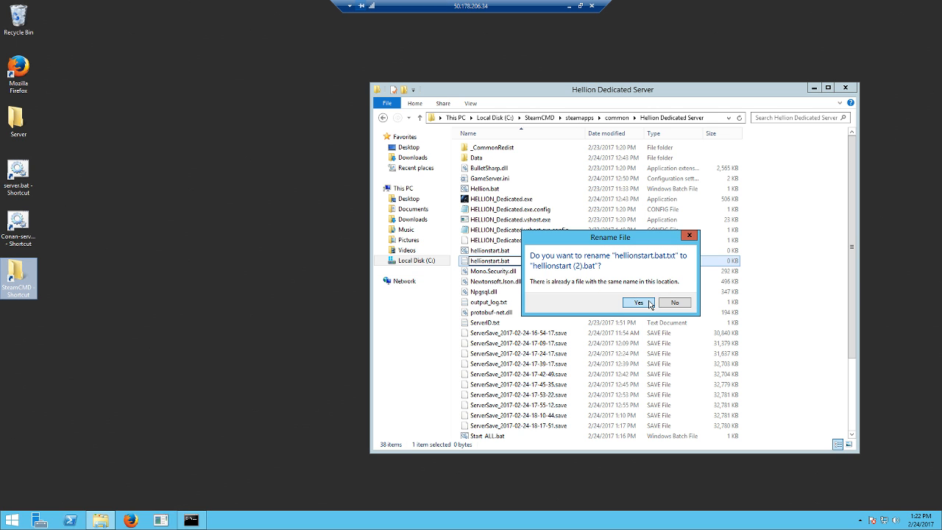
pyautogui.click(636, 303)
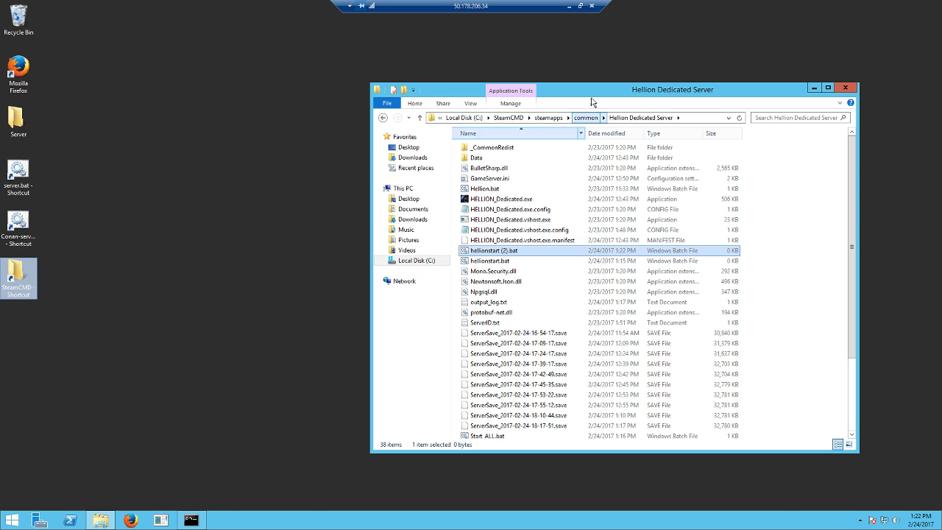
pyautogui.moveTo(497, 260)
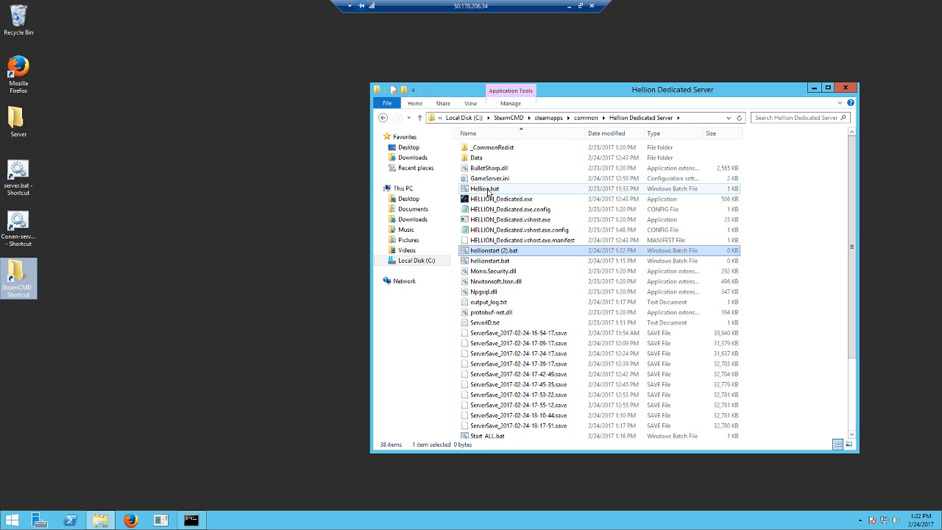
# Step: Edit Hellion.bat in Notepad++, then scroll down to the Start and Stop scripts
pyautogui.rightClick(484, 188)
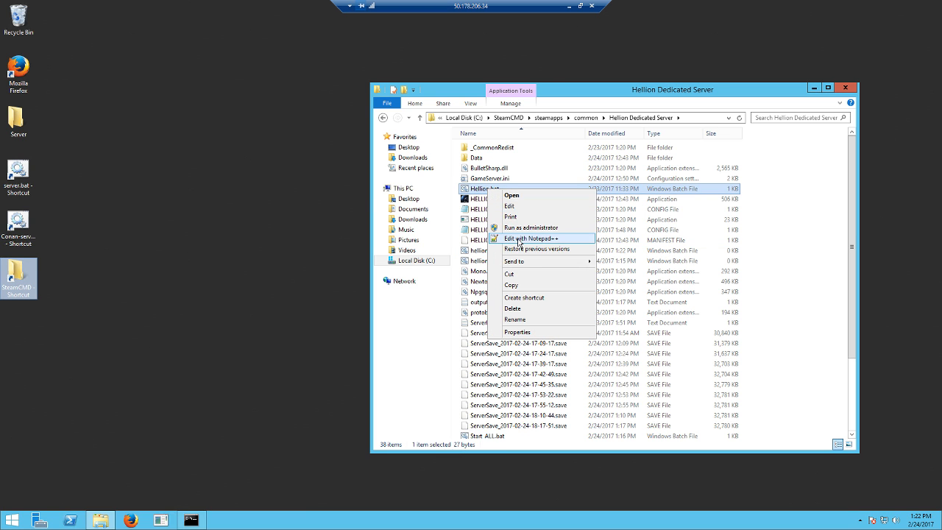
pyautogui.click(530, 239)
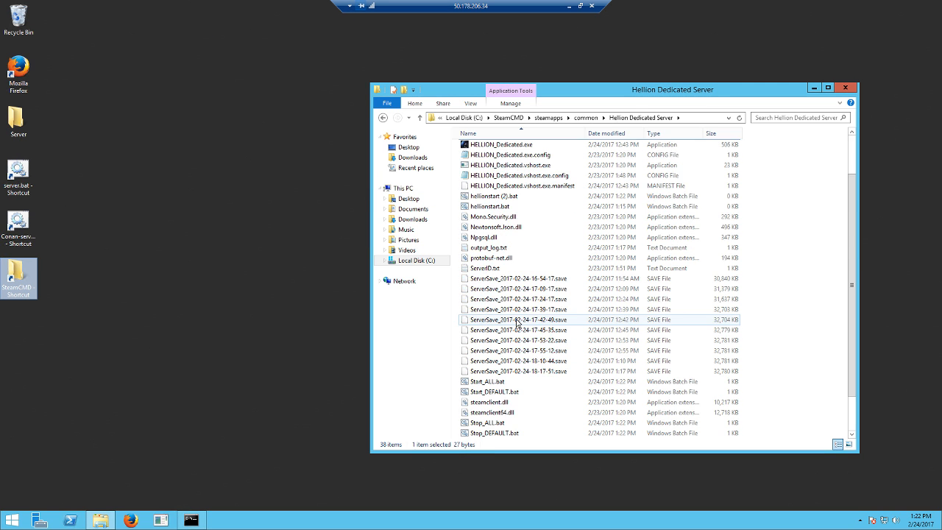
pyautogui.scroll(-3)
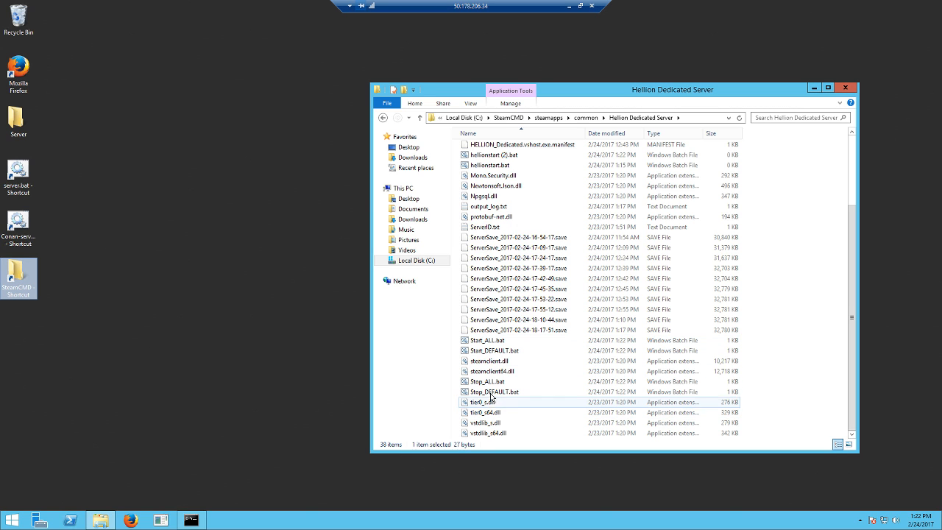
pyautogui.moveTo(491, 382)
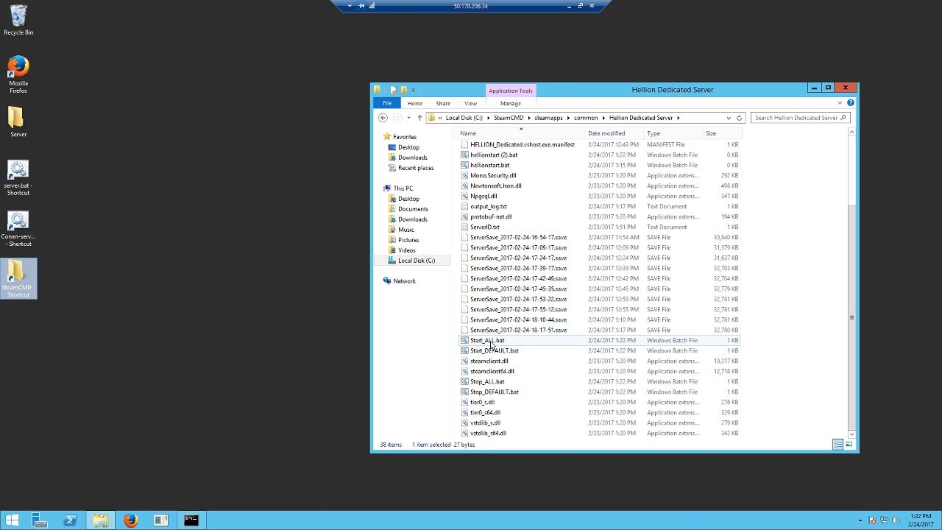
# Step: Run Start_ALL.bat and focus the Game Server: DEFAULT console window
pyautogui.click(494, 392)
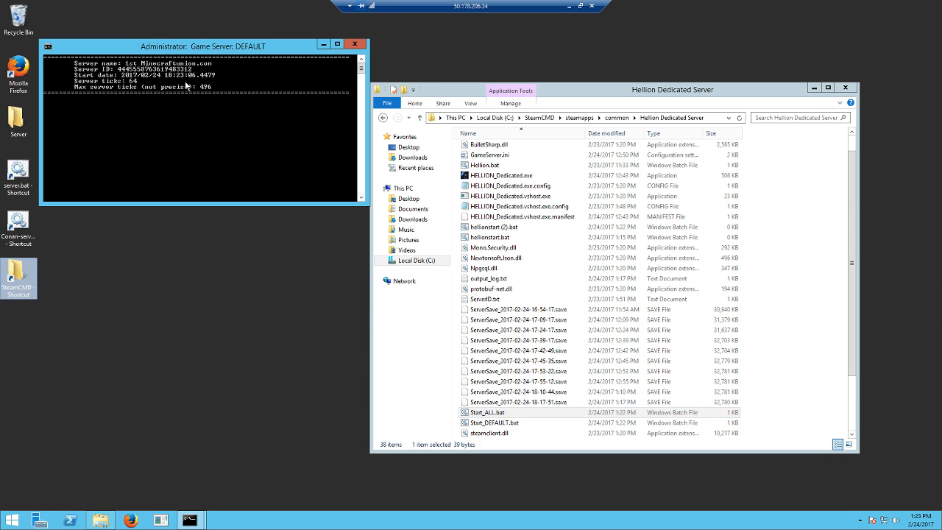
pyautogui.click(483, 165)
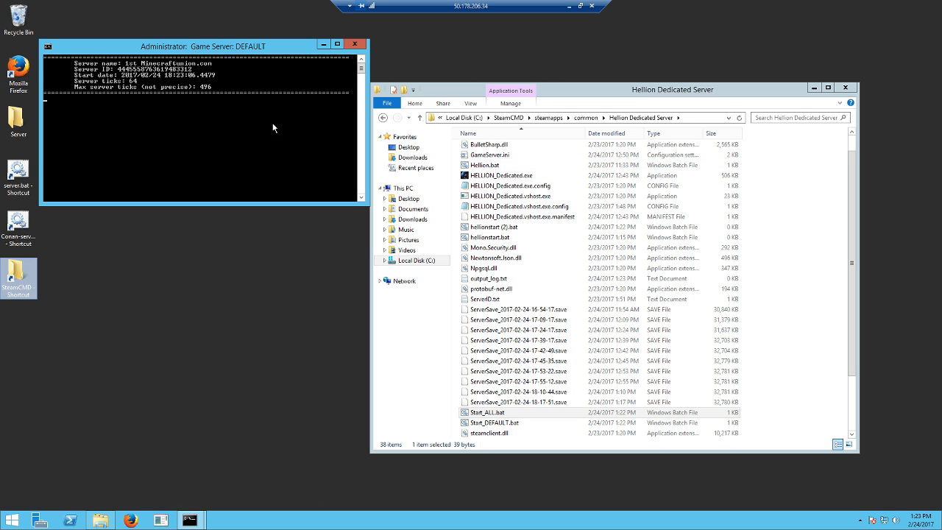
pyautogui.moveTo(121, 145)
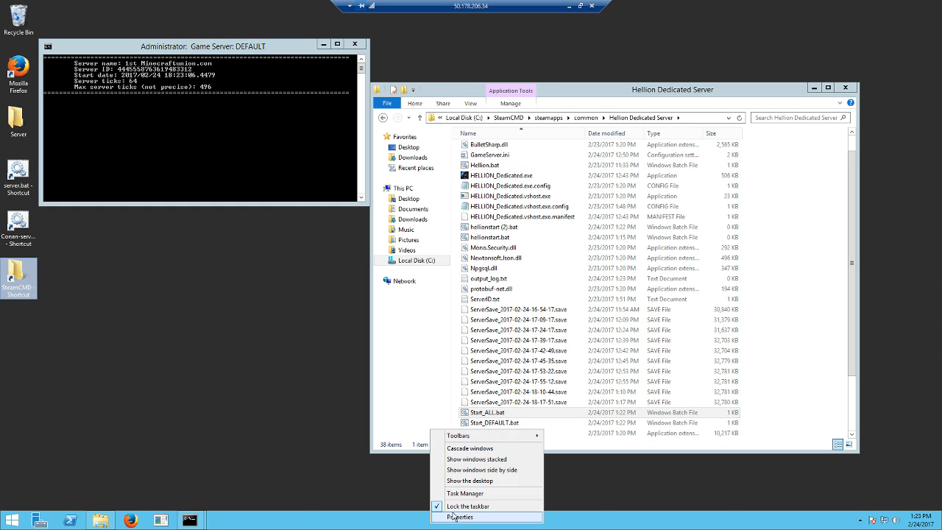
pyautogui.click(466, 493)
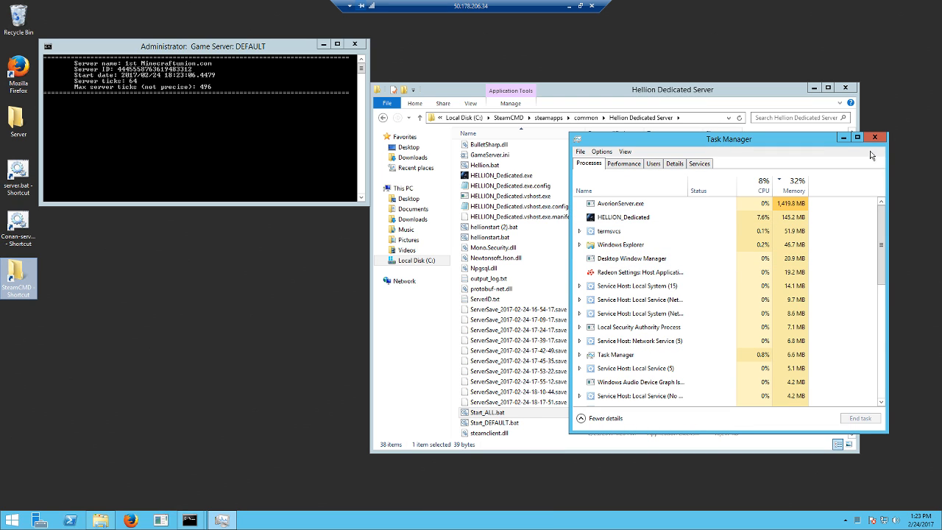
pyautogui.click(875, 137)
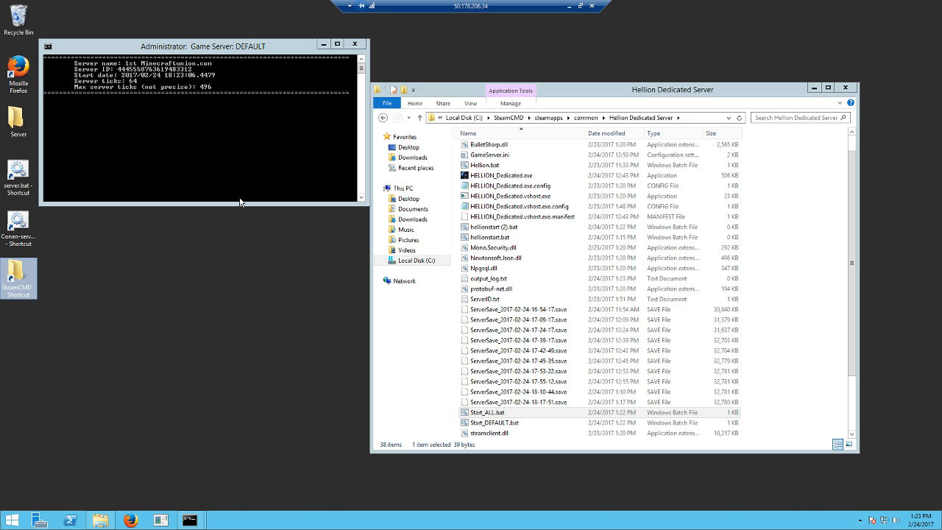
pyautogui.moveTo(236, 214)
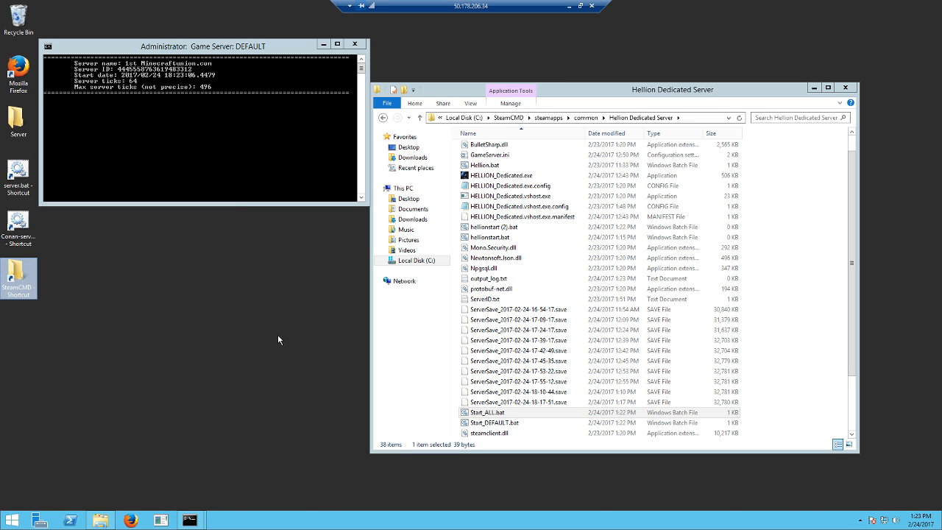
pyautogui.moveTo(292, 352)
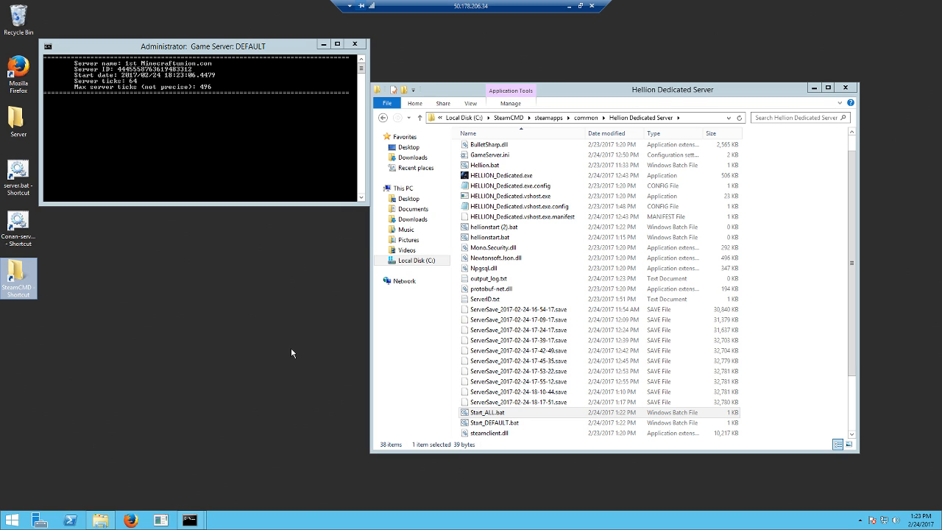